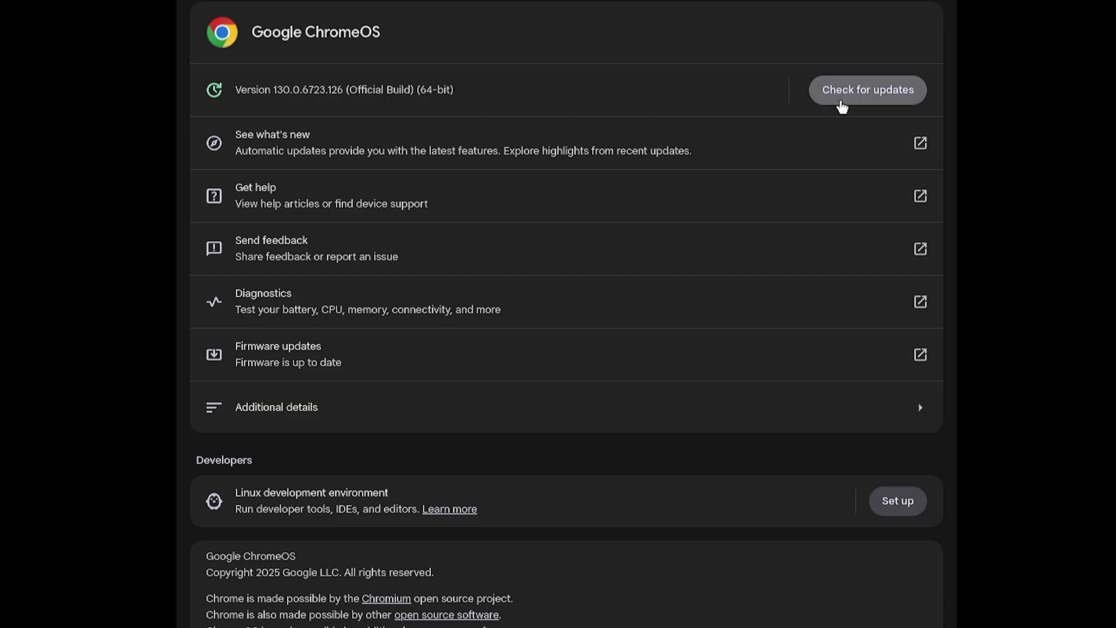
Check for ChromeOS updates on the About page, then launch Chrome from the shelf
left_click(866, 89)
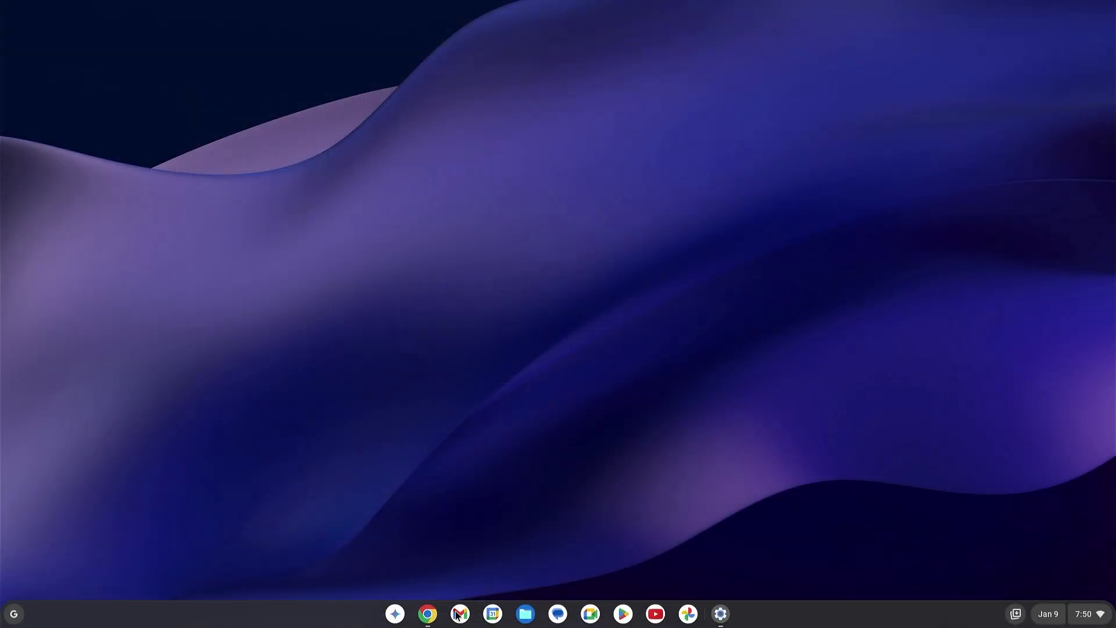
left_click(428, 613)
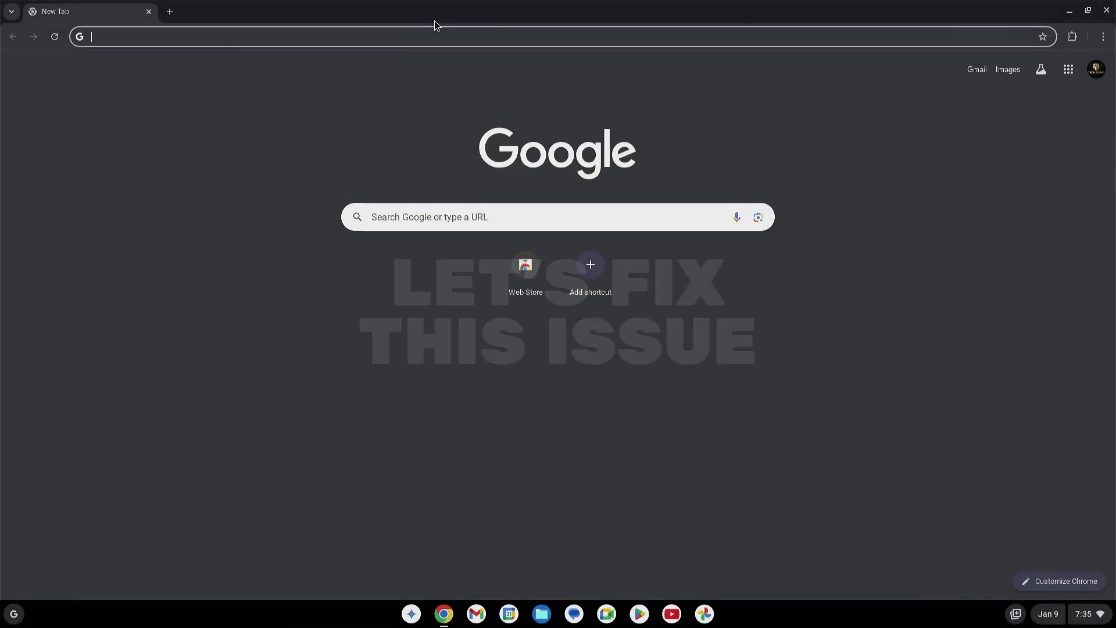
Search 'brunch pwa' and show the sebanc/brunch-pwa GitHub README install instructions
type("brunch pwa")
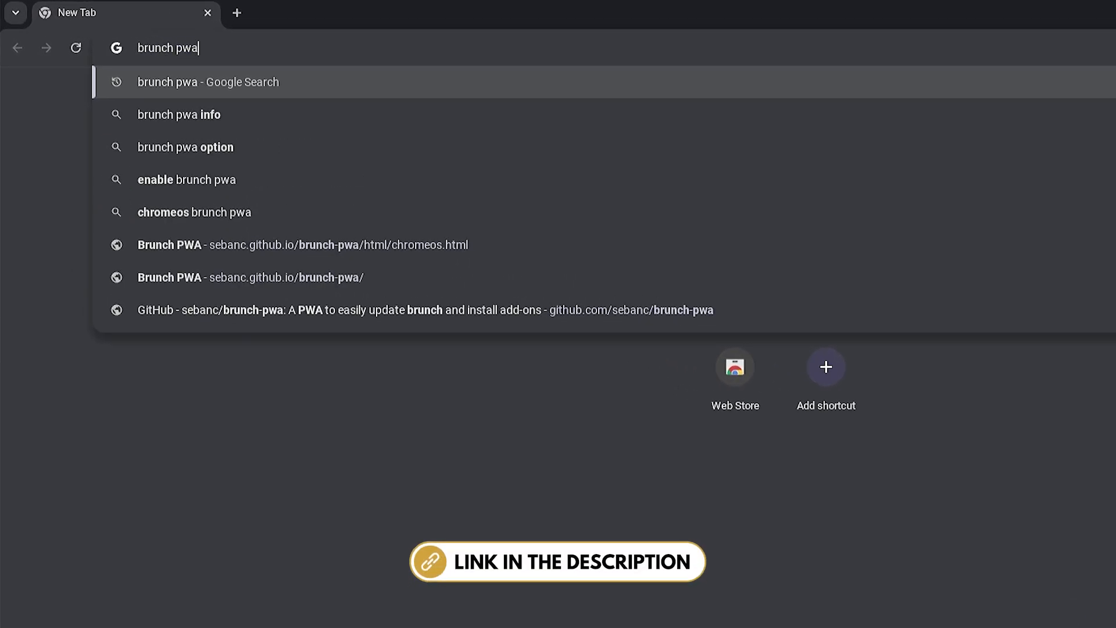
left_click(208, 82)
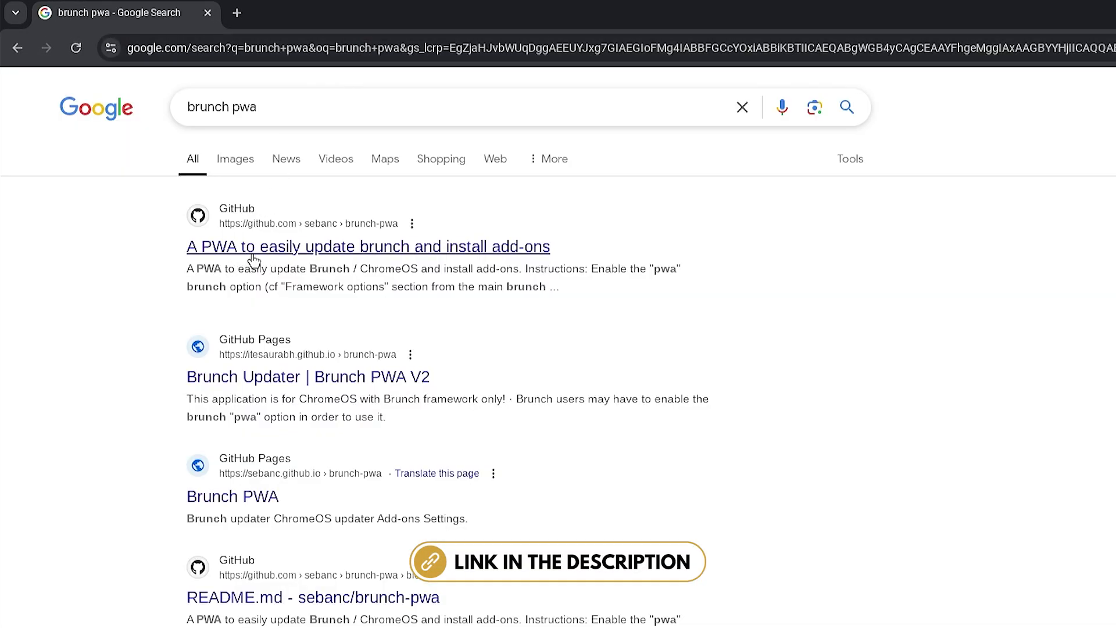
left_click(369, 246)
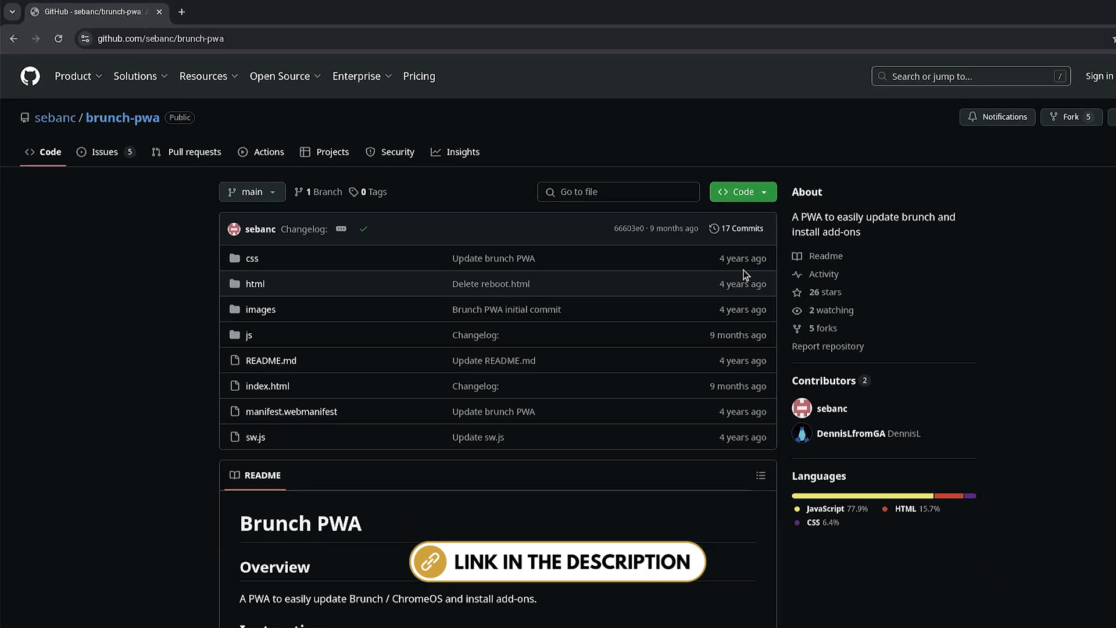
scroll("down", 3)
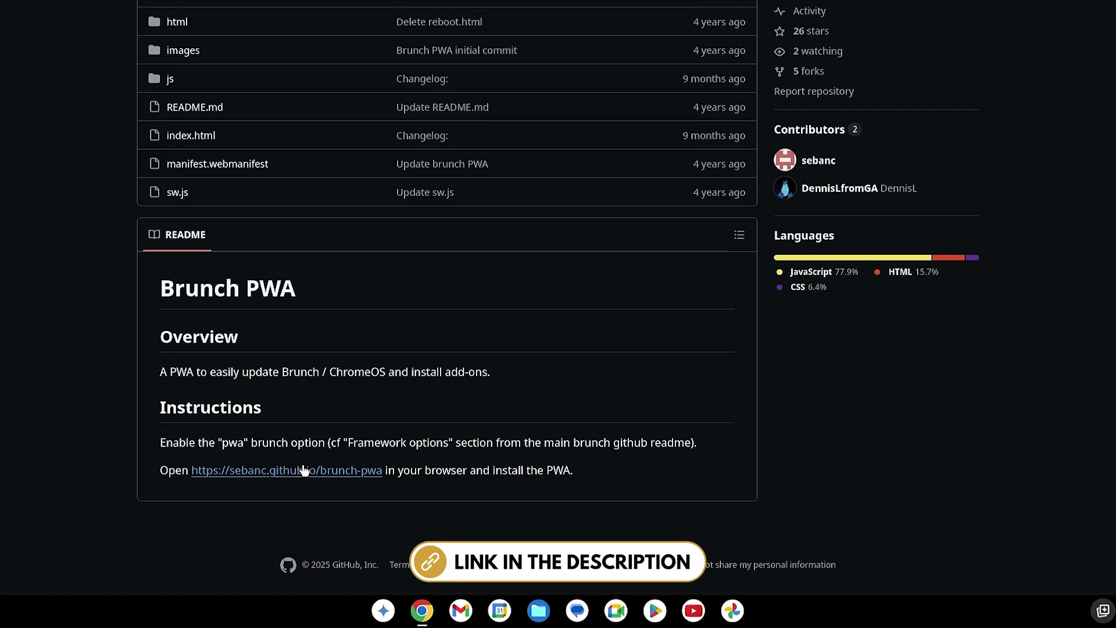
Install the Brunch PWA from sebanc.github.io, allow its notifications, and close its window
left_click(286, 470)
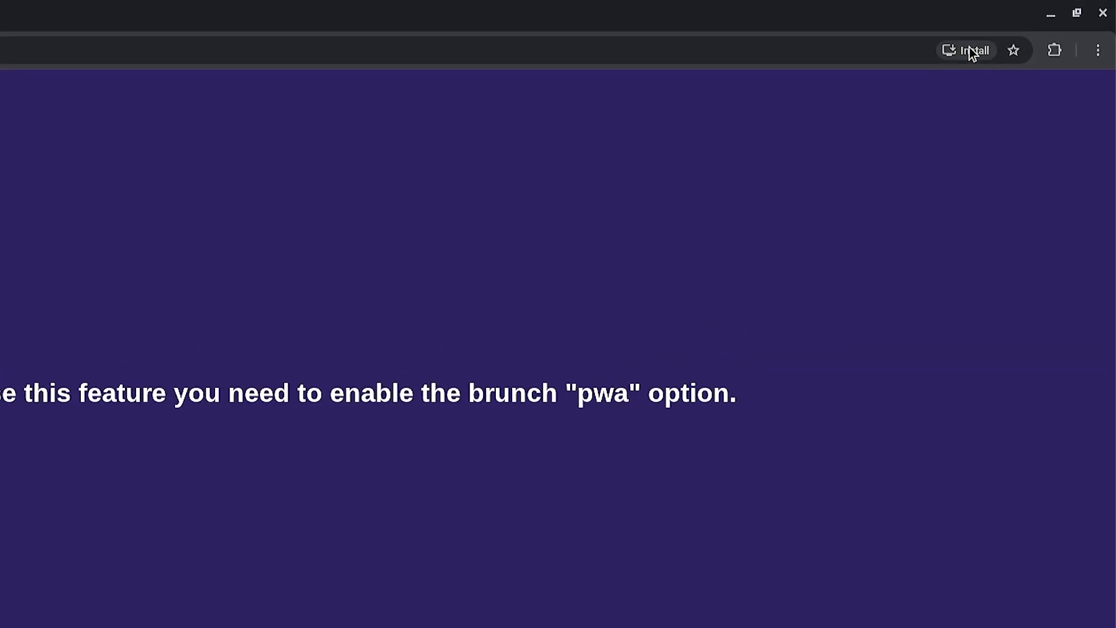
left_click(966, 50)
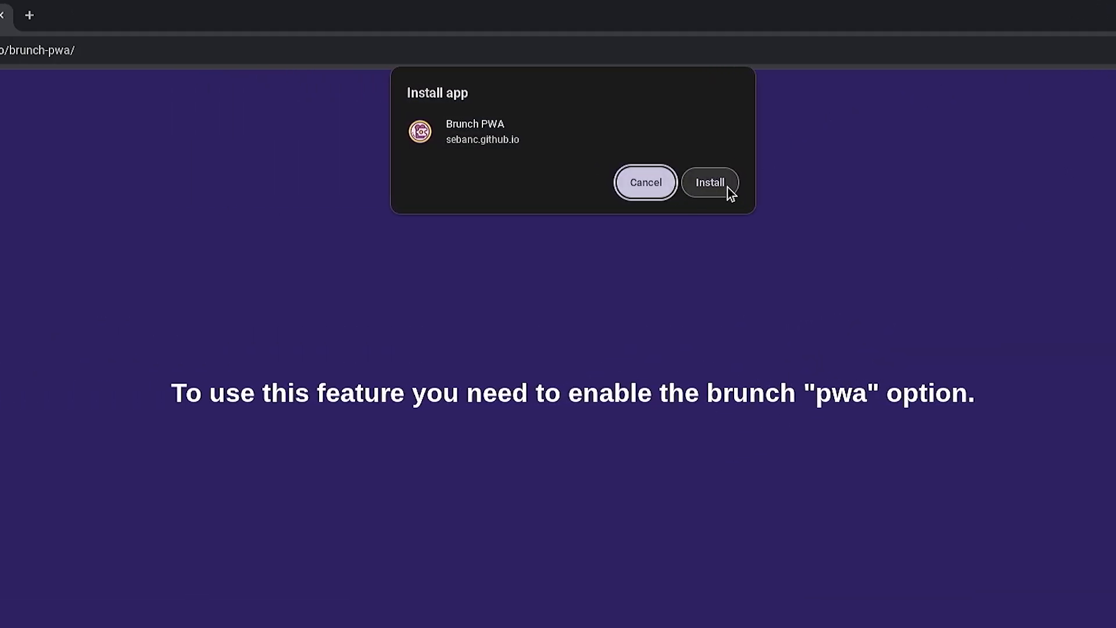
left_click(709, 183)
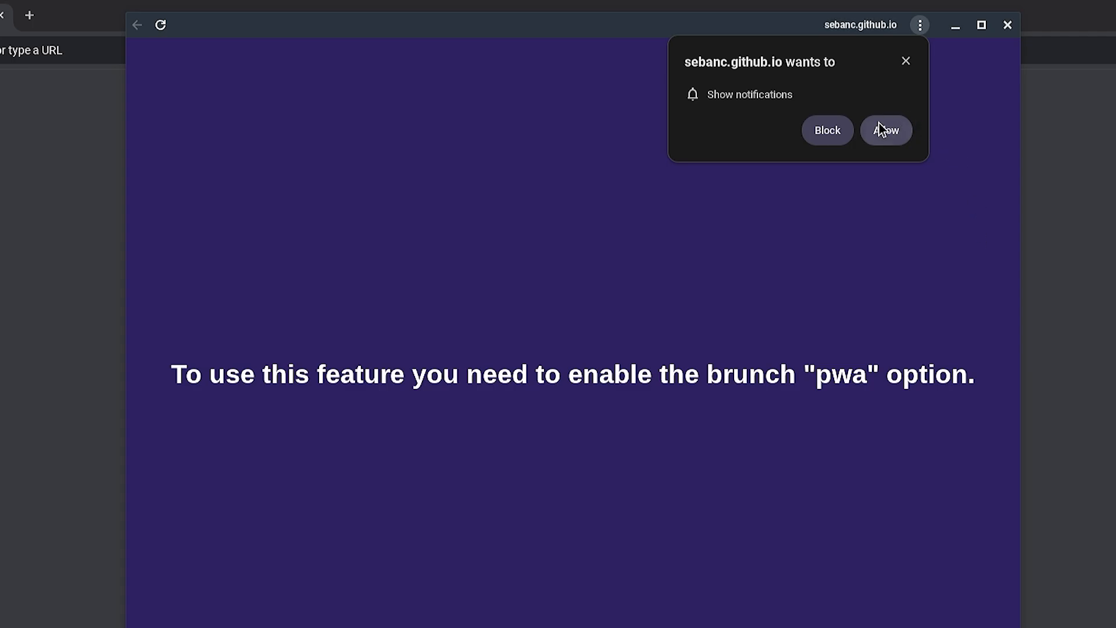
left_click(886, 130)
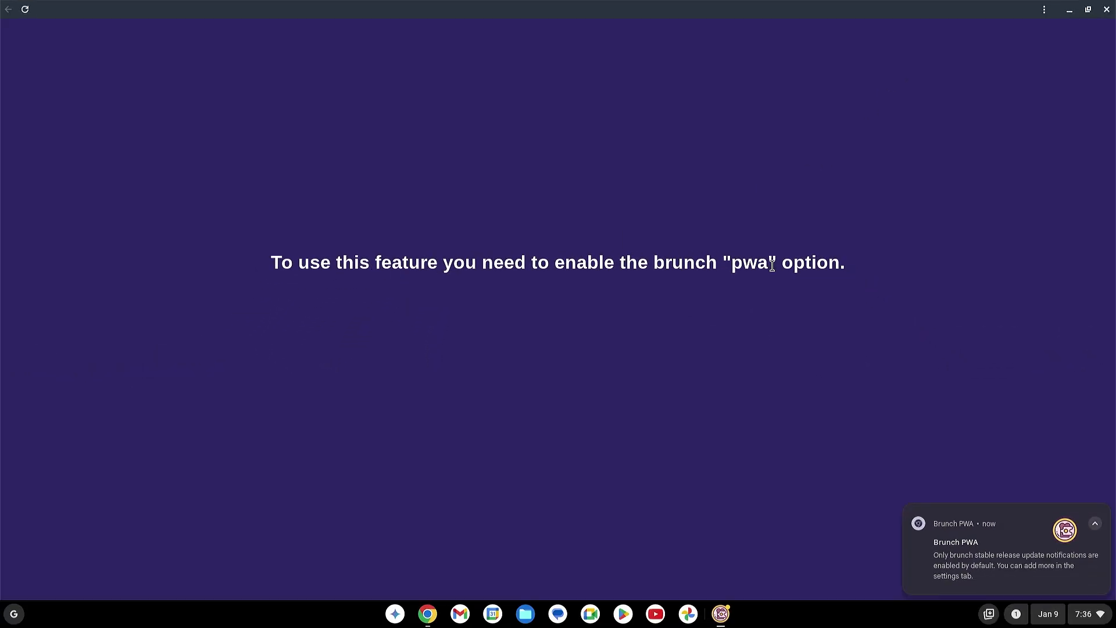
left_click(1065, 530)
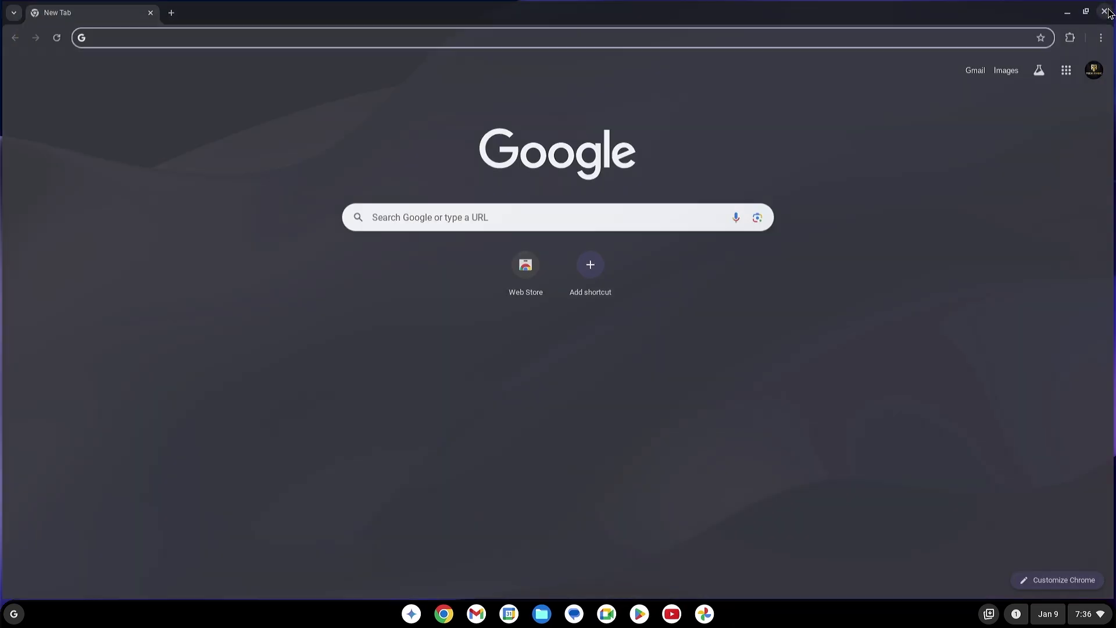
Restart the Chromebook from the Quick Settings power options
left_click(1071, 608)
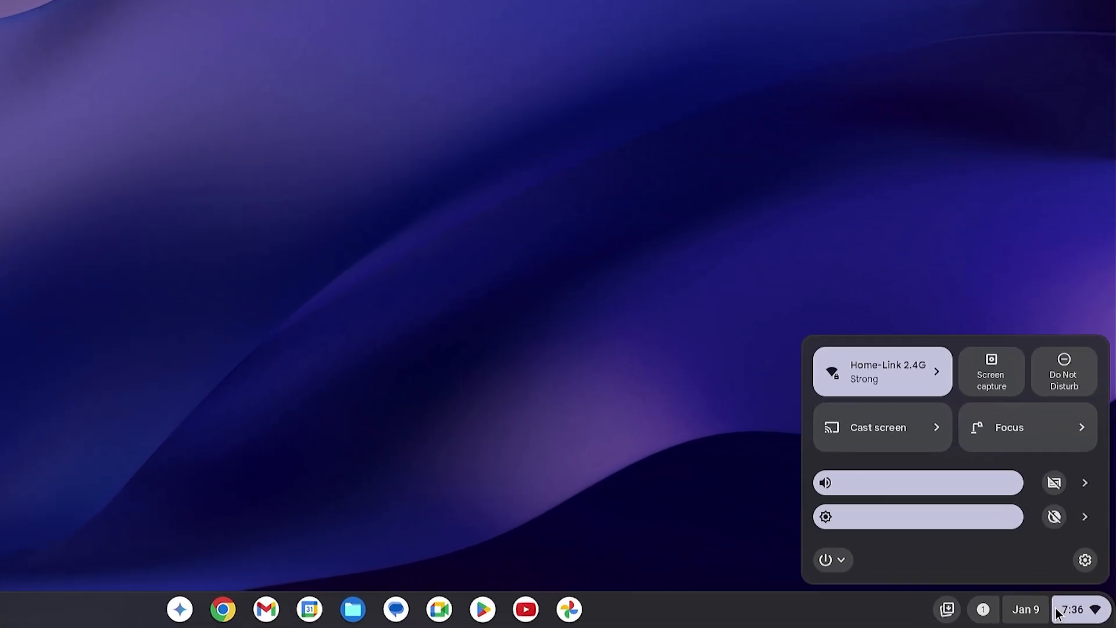
left_click(830, 559)
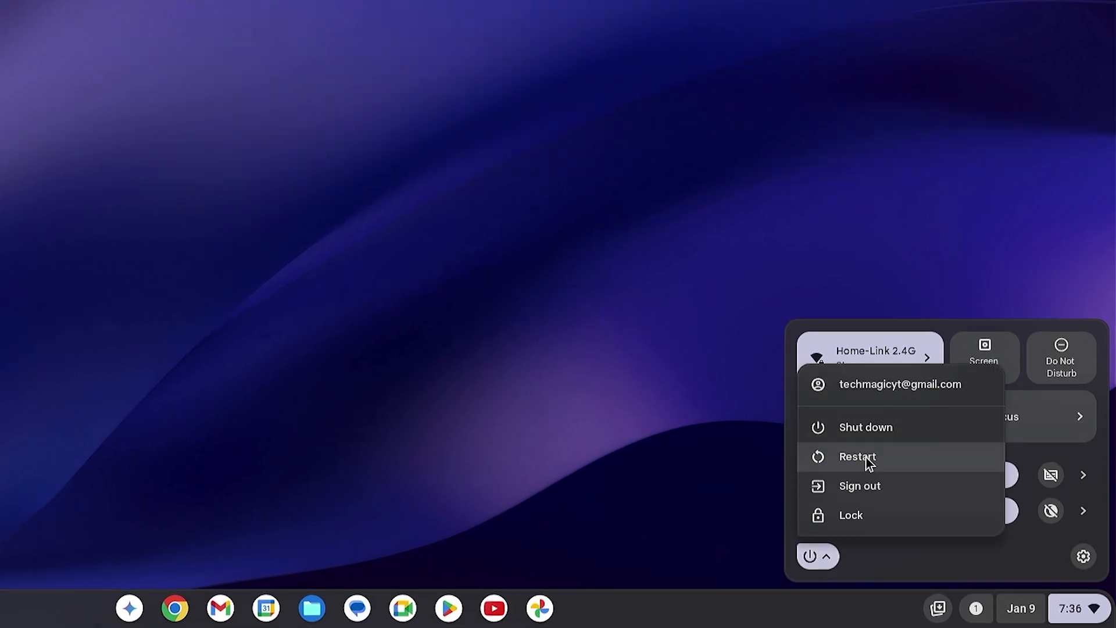
left_click(857, 456)
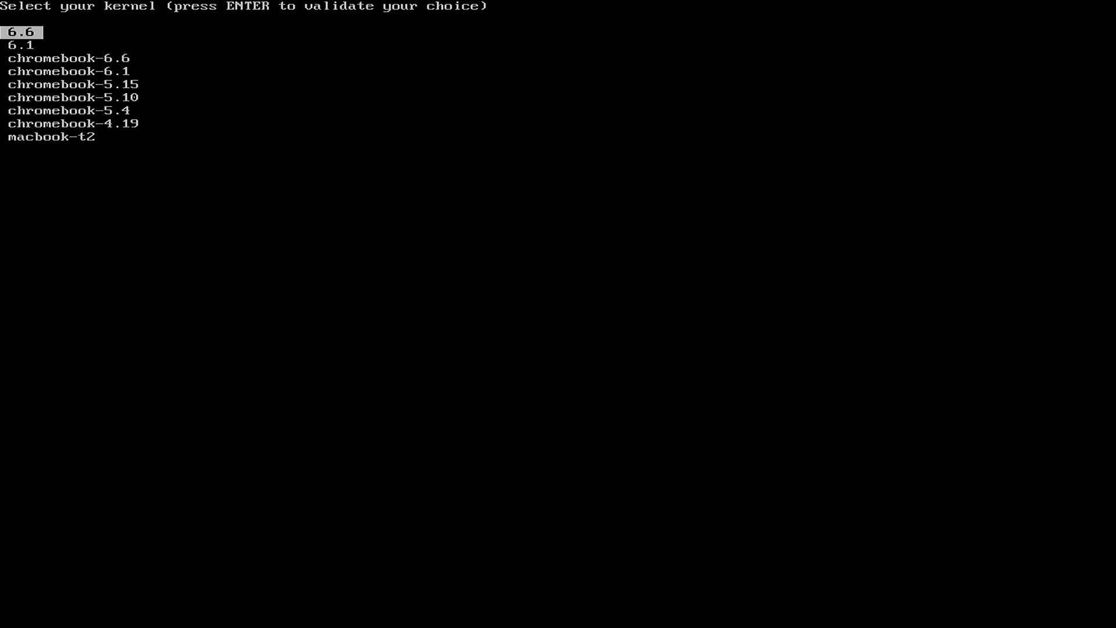
Boot kernel 6.6 with enable_updates and pwa ticked, skipping verbose mode
key("Return")
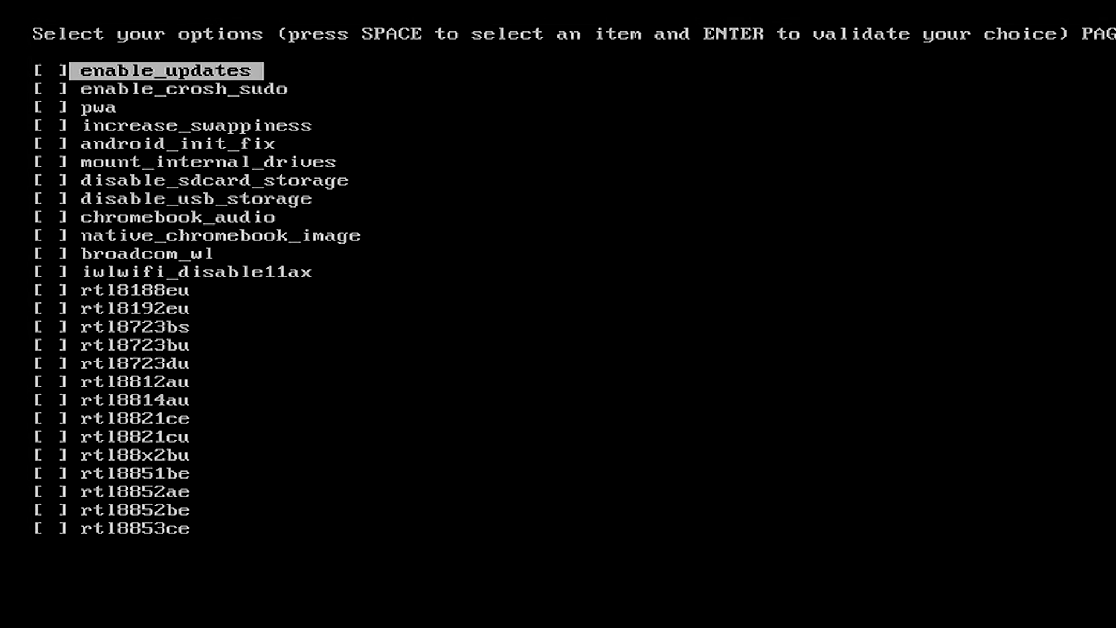
key("space")
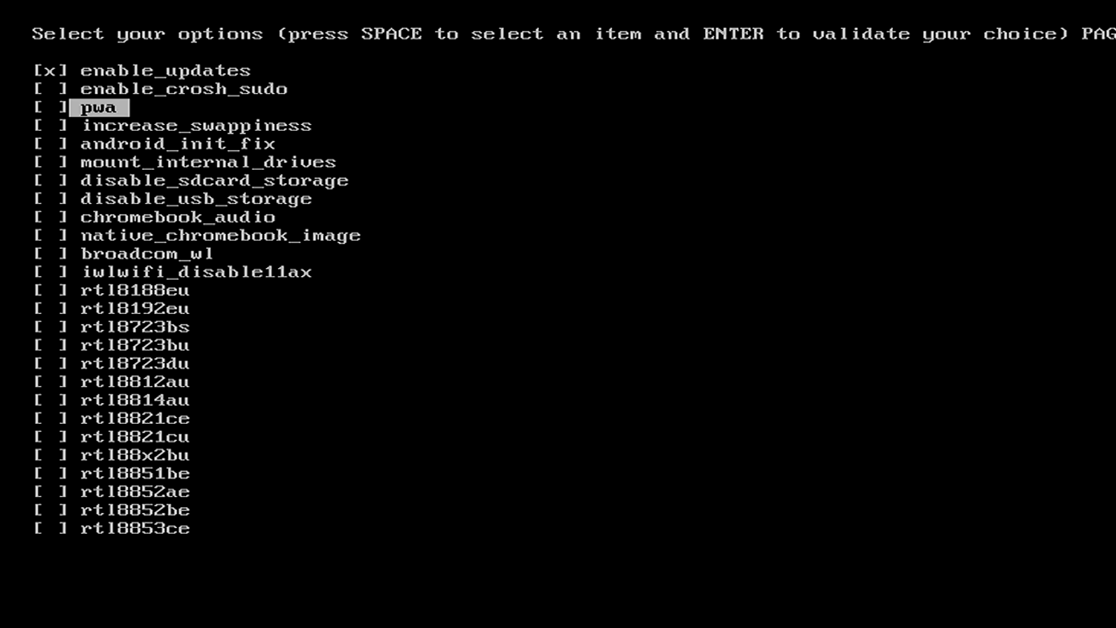
key("space")
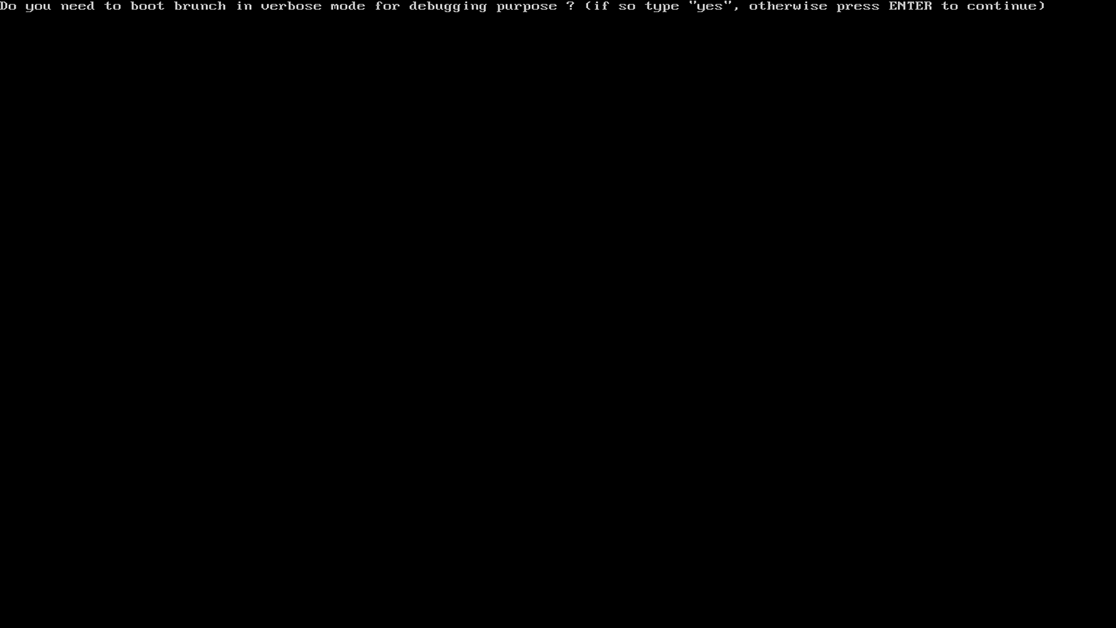
key("Return")
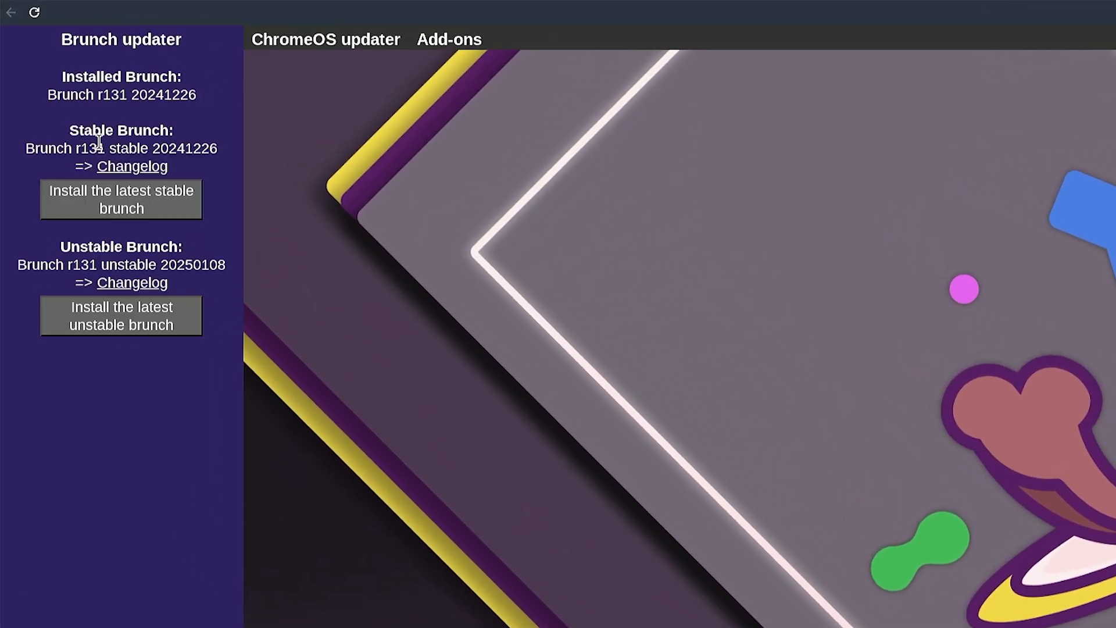
mouse_move(117, 96)
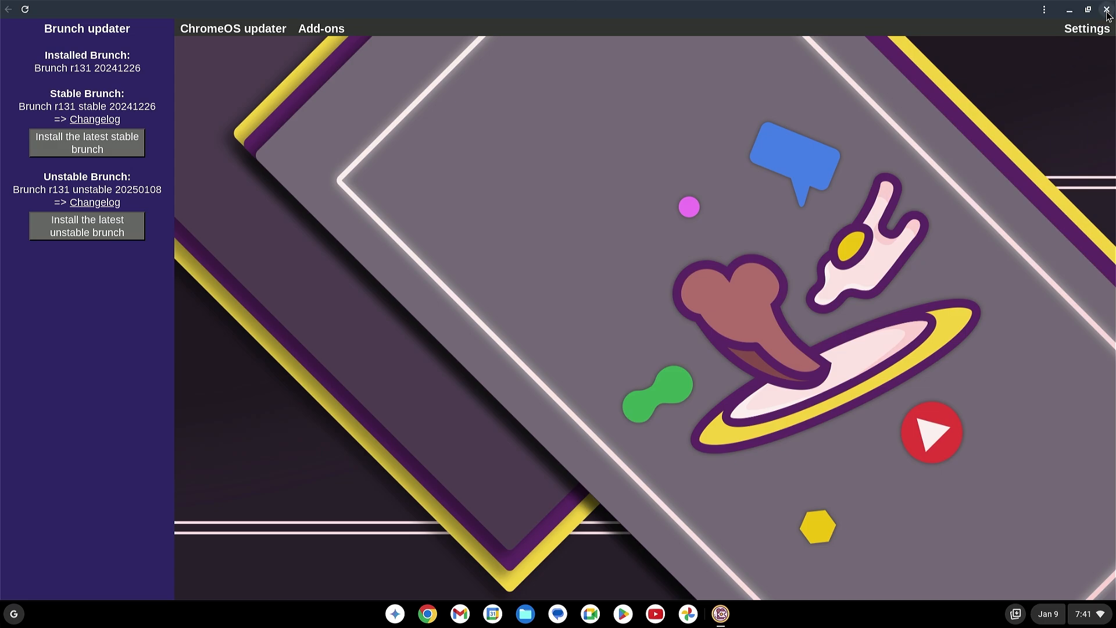
Close the Brunch updater window after reviewing the installed r131 and available releases
left_click(1105, 9)
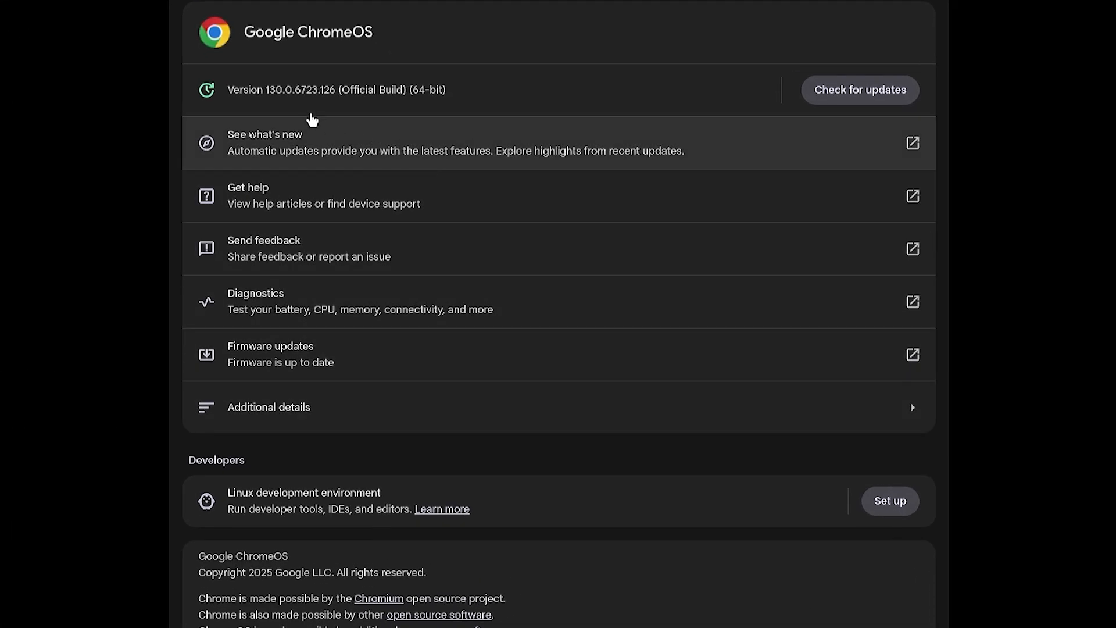
Check for updates on the About ChromeOS page so the version 130 update downloads
left_click(860, 89)
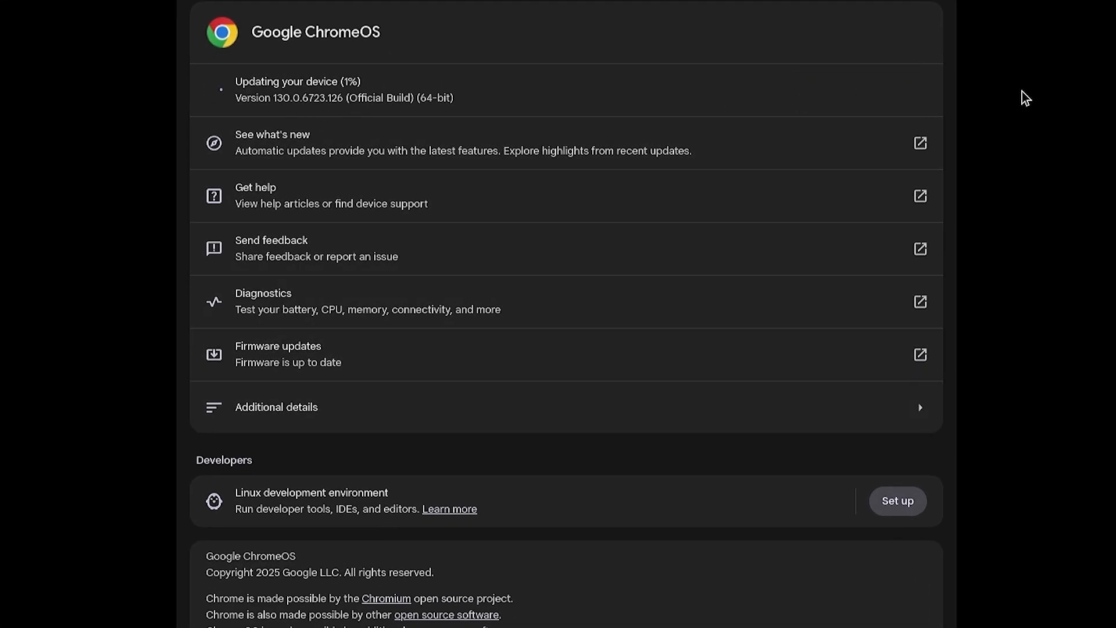
mouse_move(740, 105)
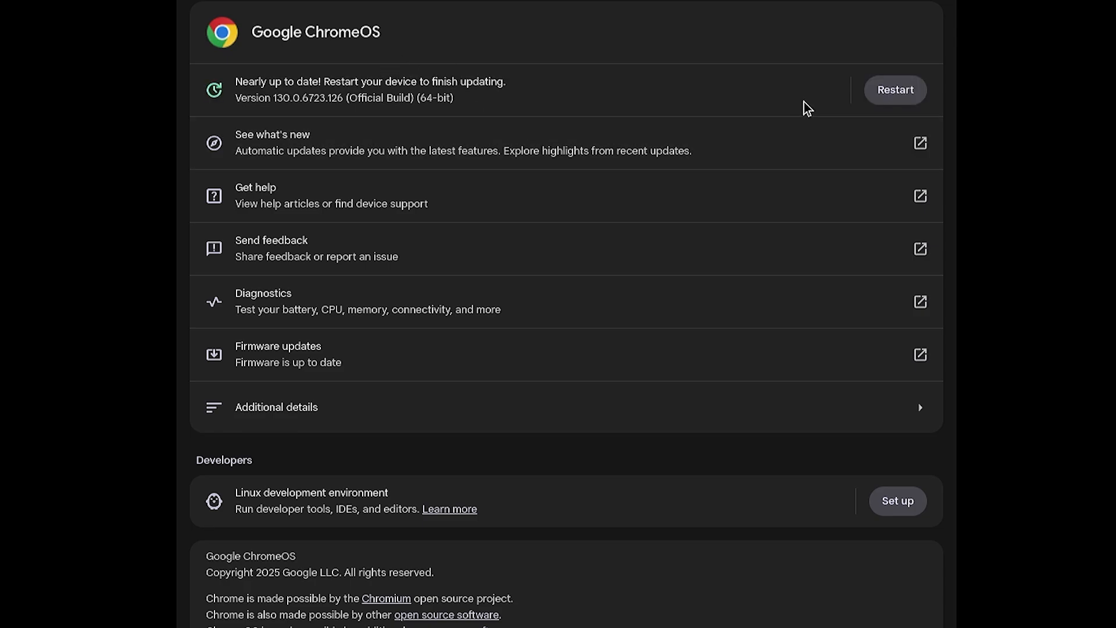
mouse_move(902, 107)
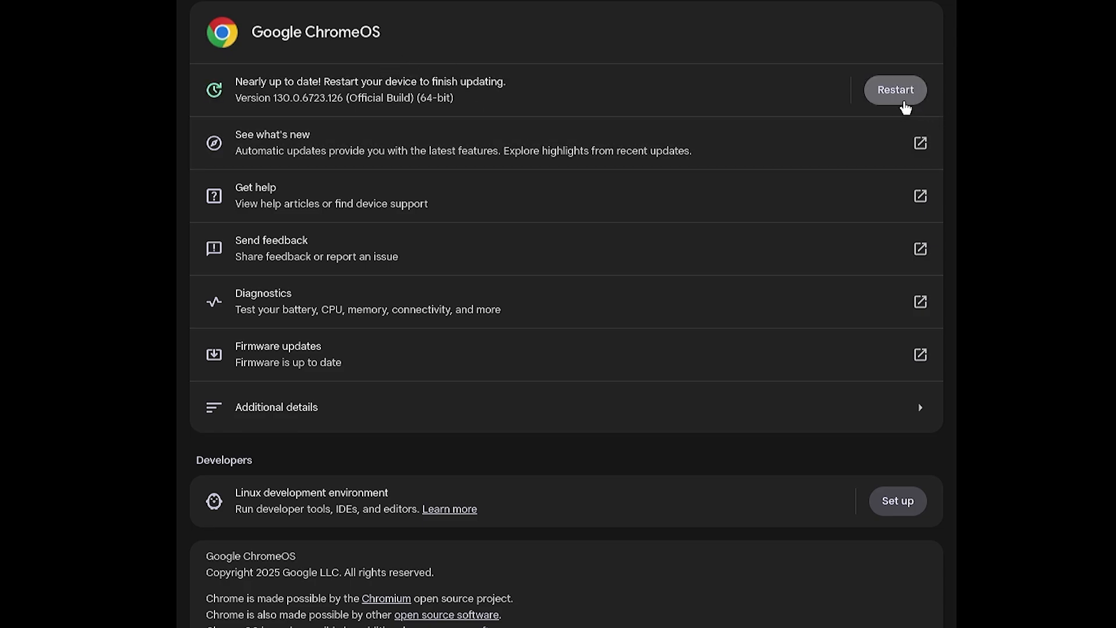